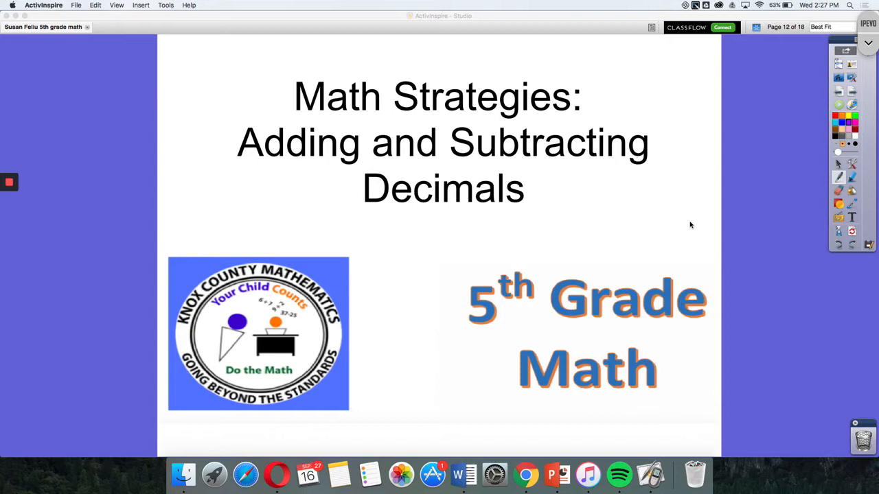
# Step: Go to the next flipchart page, page 13, showing 13.25 + 12.2 with an Estimate label
pyautogui.click(851, 92)
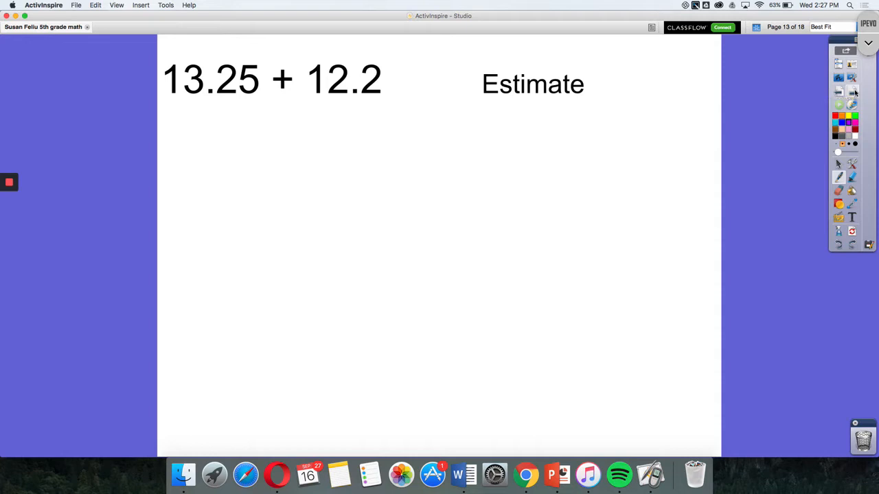
pyautogui.moveTo(843, 123)
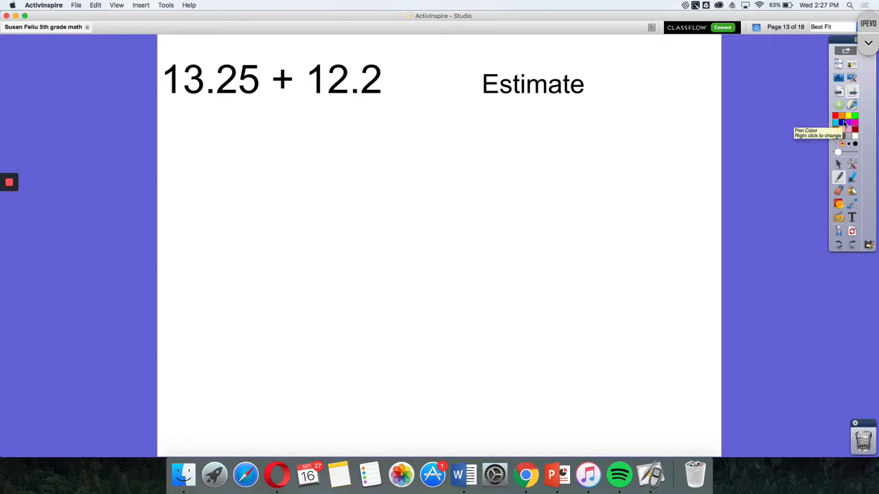
# Step: Handwrite 13 + 12 below 13.25 + 12.2 and the estimate 25 beside Estimate
pyautogui.moveTo(199, 106); pyautogui.dragTo(204, 127)
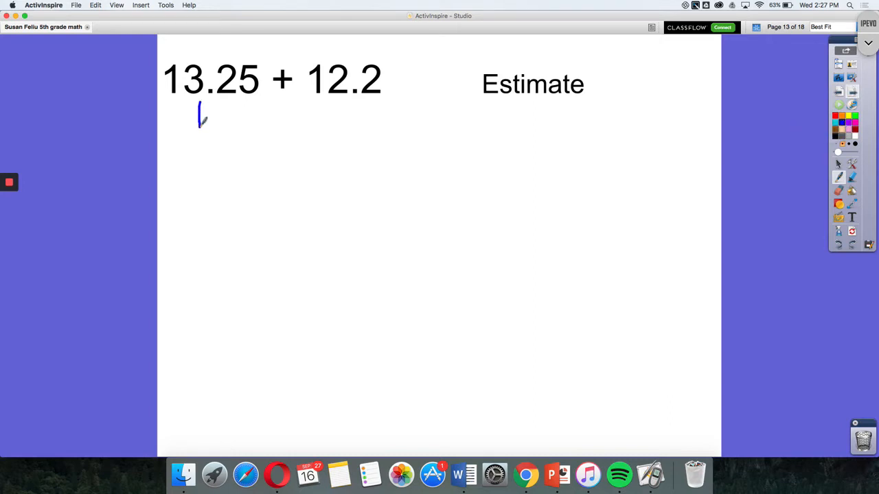
pyautogui.moveTo(199, 110); pyautogui.dragTo(240, 127)
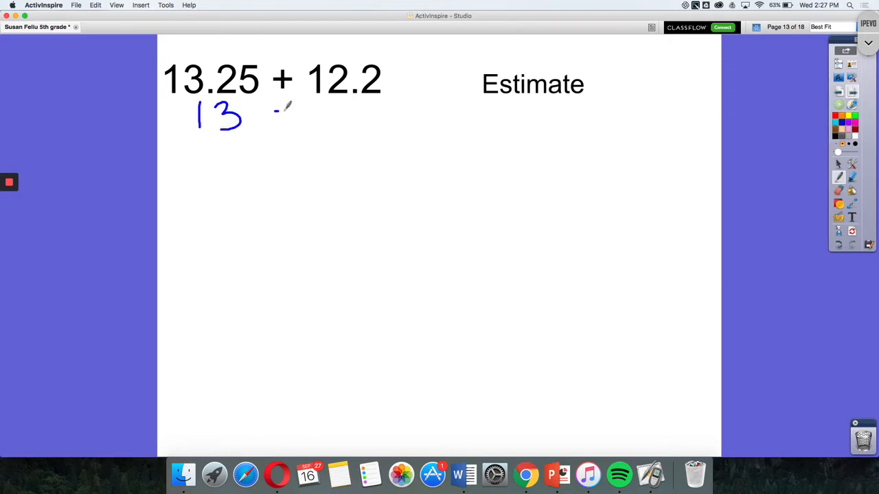
pyautogui.moveTo(280, 105); pyautogui.dragTo(283, 120)
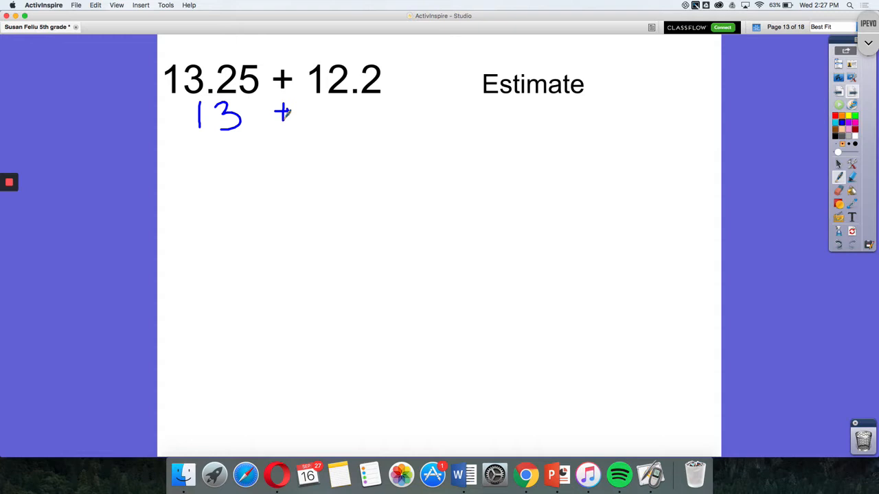
pyautogui.moveTo(327, 99); pyautogui.dragTo(354, 127)
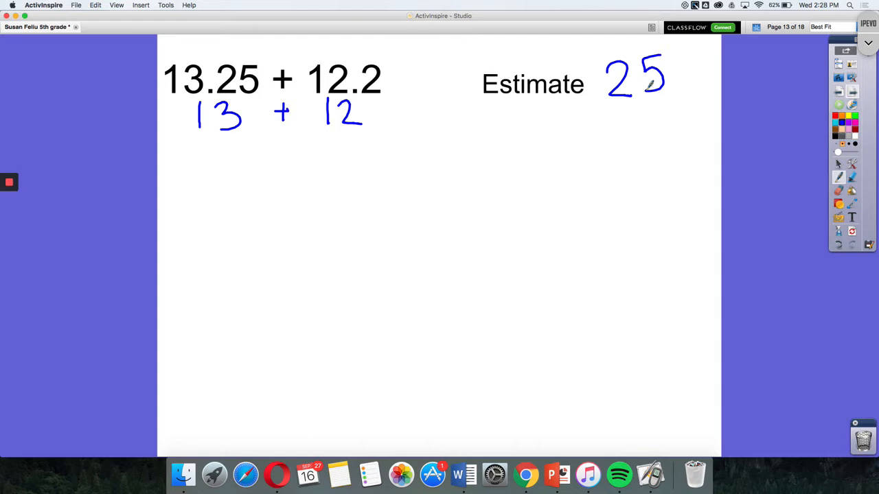
pyautogui.moveTo(854, 118)
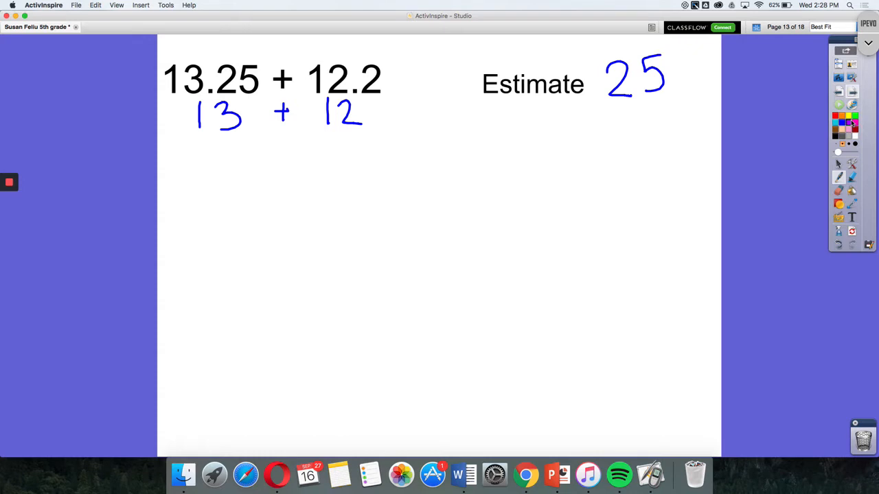
# Step: Draw the purple T | O | . | Th | Hth chart and write 13.25 in its first row
pyautogui.moveTo(203, 191); pyautogui.dragTo(237, 184)
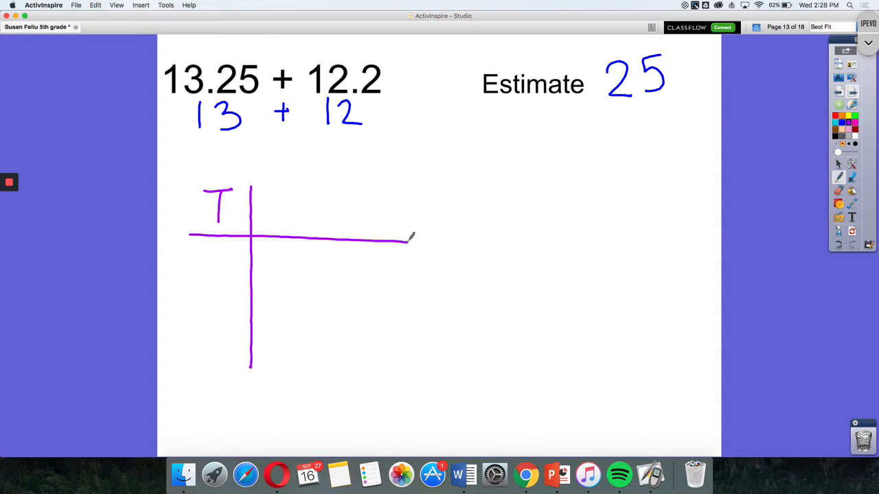
pyautogui.moveTo(298, 186); pyautogui.dragTo(299, 354)
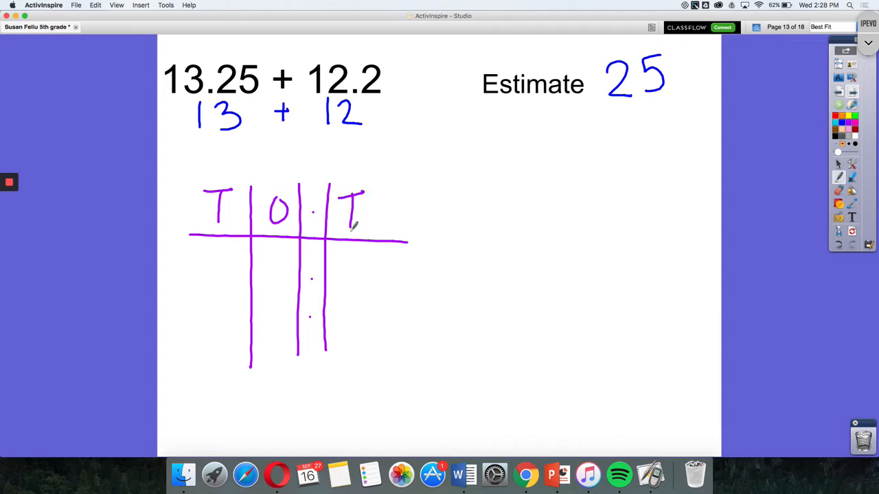
pyautogui.moveTo(381, 182); pyautogui.dragTo(374, 337)
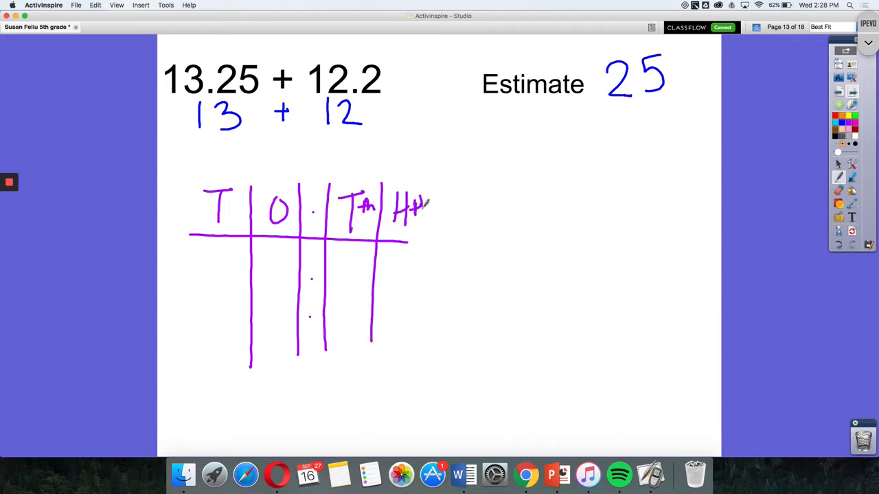
pyautogui.moveTo(405, 240); pyautogui.dragTo(447, 237)
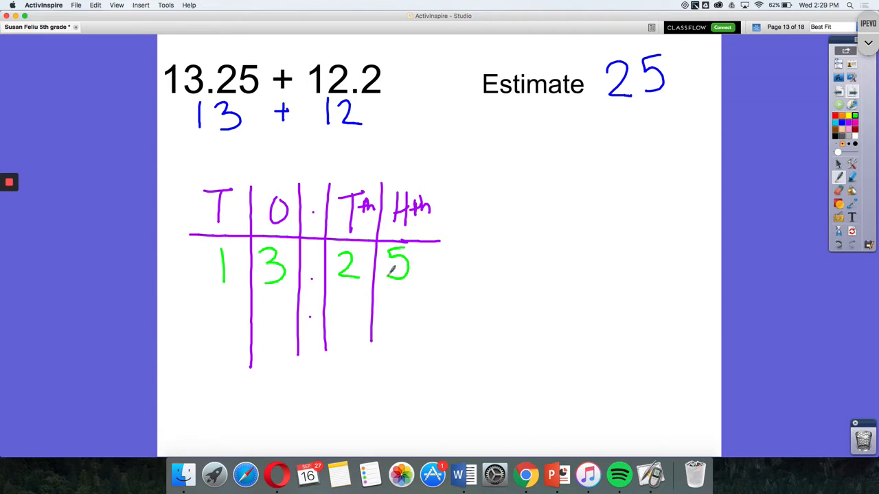
# Step: Write 12.20 with a plus sign and total line, total 25.45, and circle estimate 25
pyautogui.moveTo(220, 336); pyautogui.dragTo(288, 323)
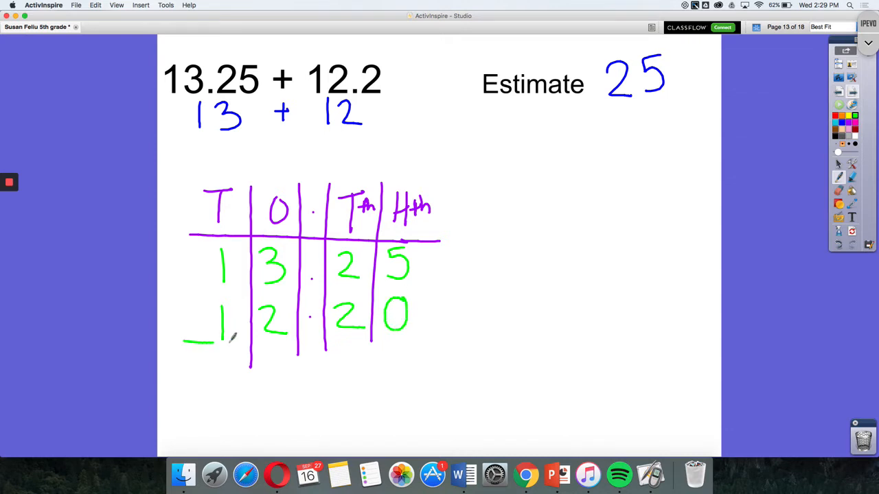
pyautogui.moveTo(212, 343); pyautogui.dragTo(446, 342)
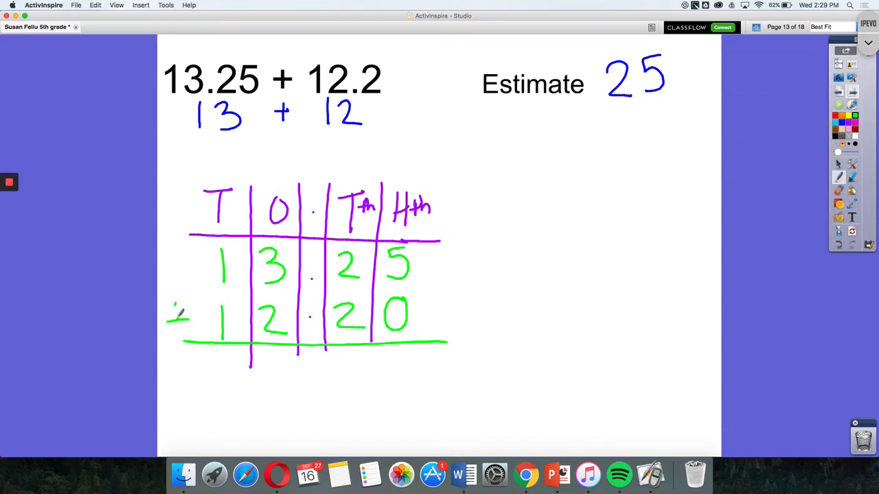
pyautogui.moveTo(171, 312); pyautogui.dragTo(185, 333)
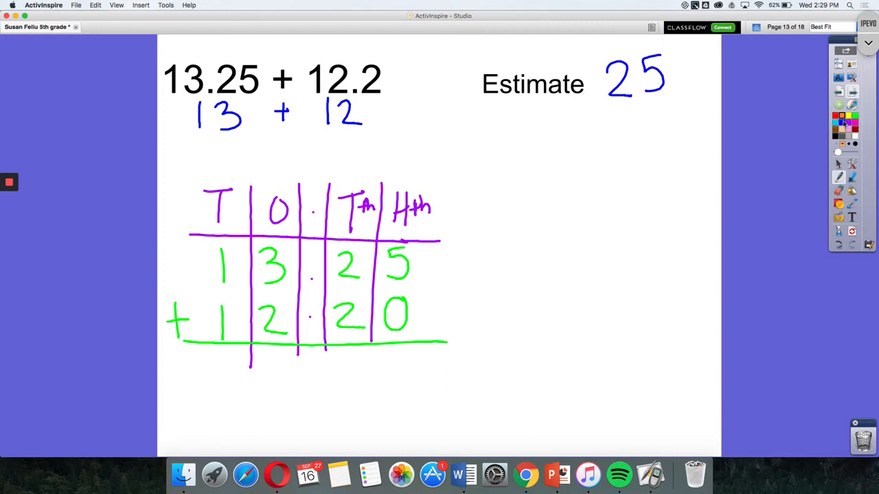
pyautogui.moveTo(842, 122)
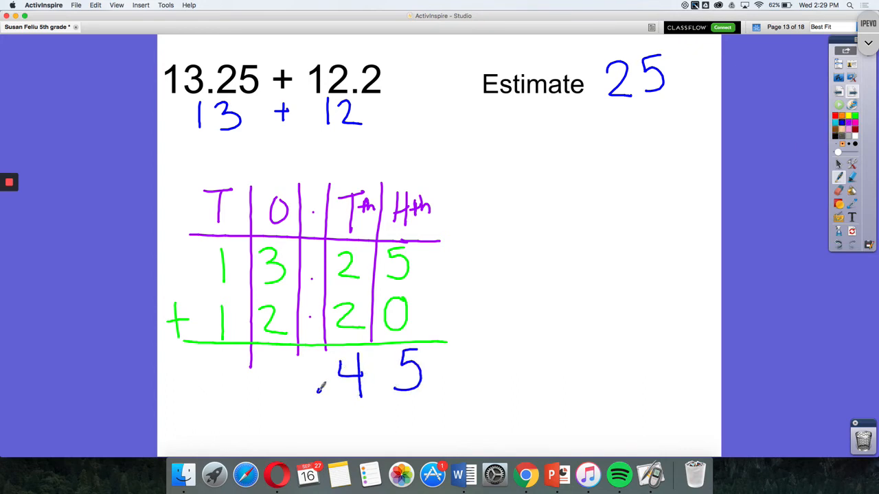
pyautogui.write('5.')
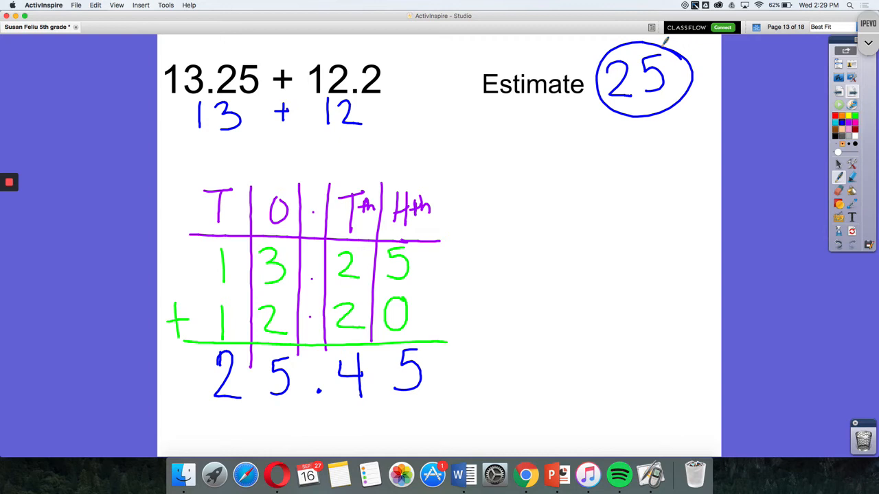
# Step: Draw a number line from 13.25 with a +12 jump to 25.25, then turn to the subtraction page
pyautogui.moveTo(475, 259); pyautogui.dragTo(719, 257)
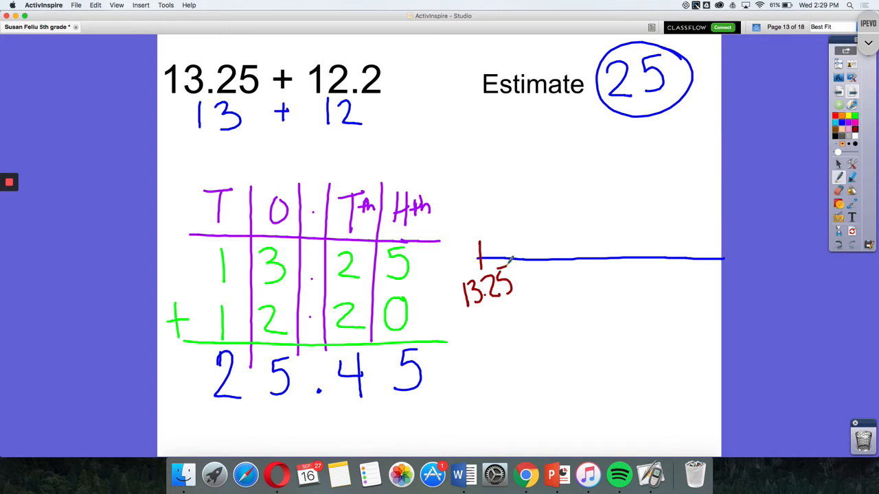
pyautogui.moveTo(480, 258); pyautogui.dragTo(504, 220)
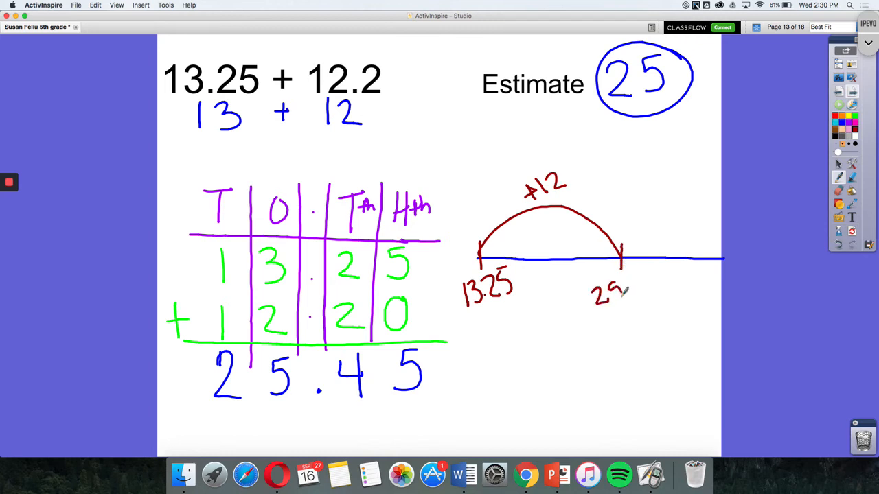
pyautogui.write('.25')
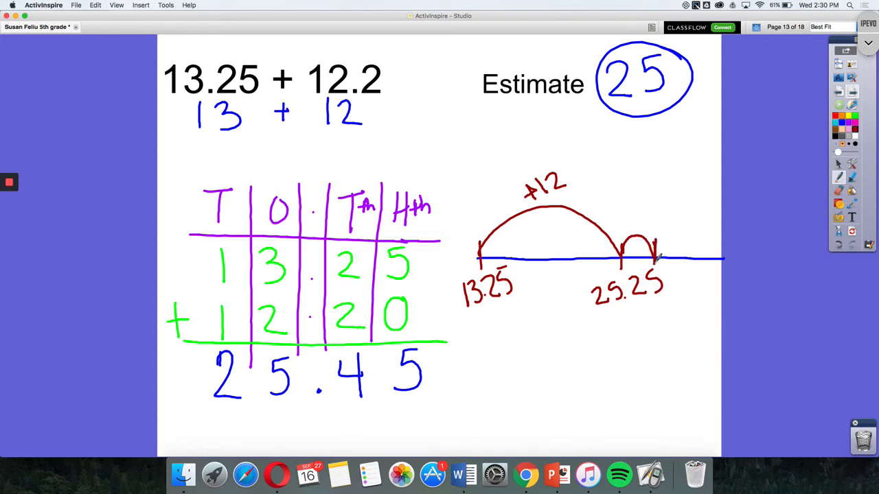
pyautogui.moveTo(645, 227); pyautogui.dragTo(662, 213)
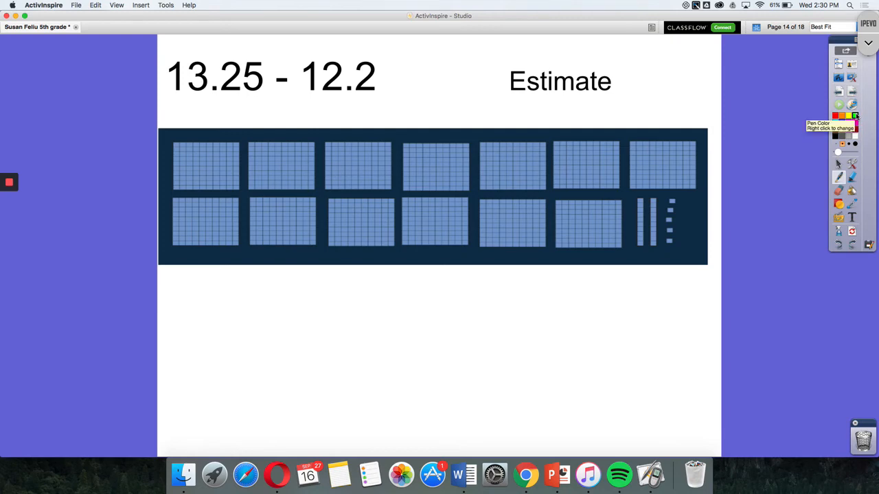
# Step: Write 13 − 12 and estimate 1, then outline one hundred-grid flat and one tenth rod
pyautogui.moveTo(216, 103); pyautogui.dragTo(254, 124)
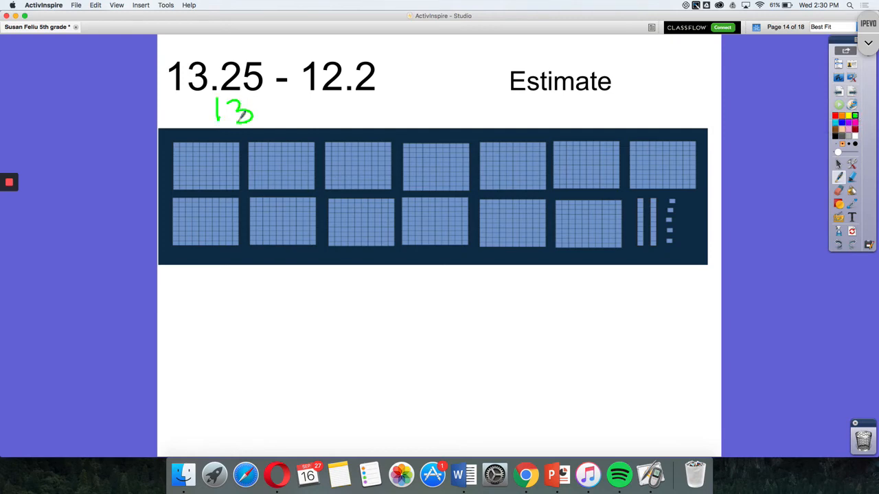
pyautogui.moveTo(274, 110); pyautogui.dragTo(339, 110)
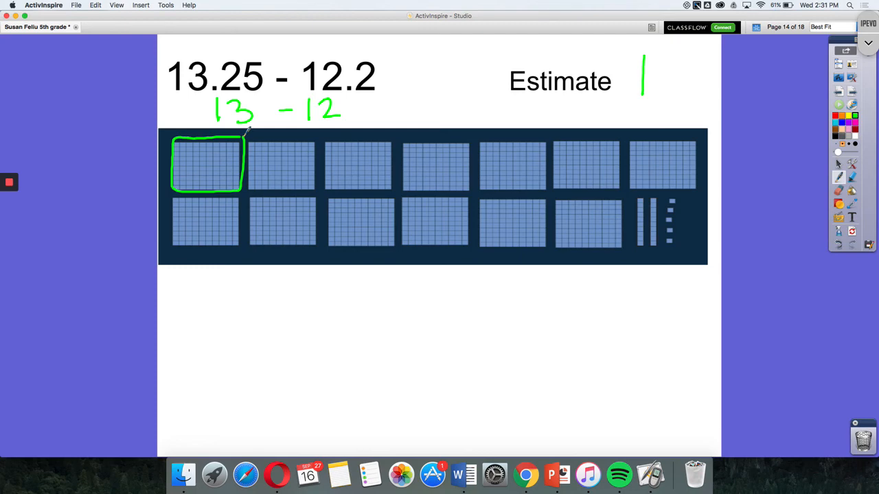
pyautogui.moveTo(638, 199); pyautogui.dragTo(638, 253)
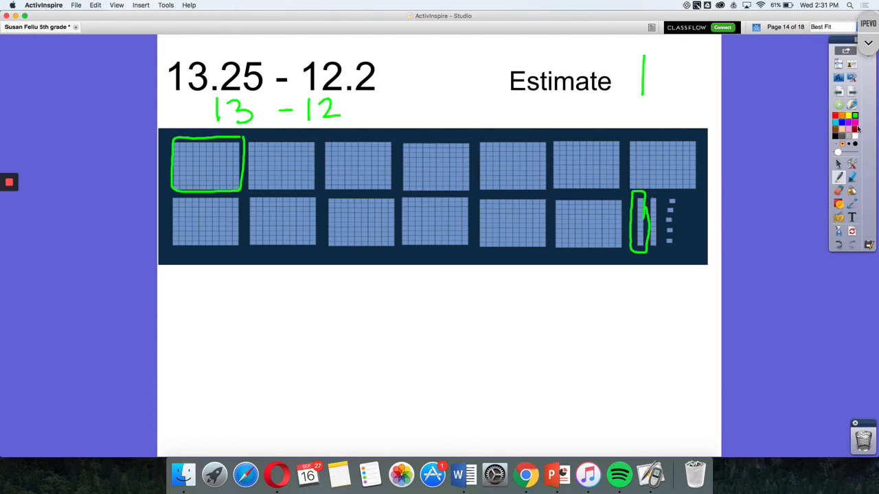
pyautogui.moveTo(857, 129)
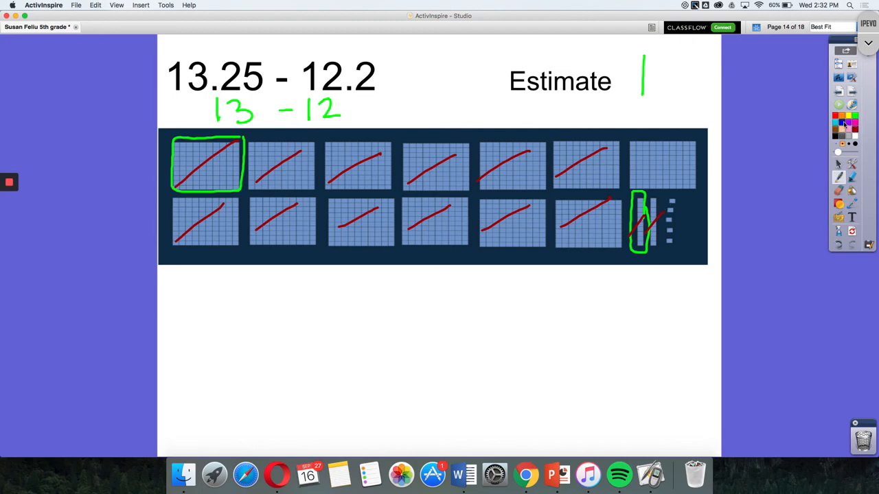
# Step: Cross out twelve flats and two tenth rods in red, write 1.05, and draw an arc above it
pyautogui.moveTo(491, 310); pyautogui.dragTo(495, 356)
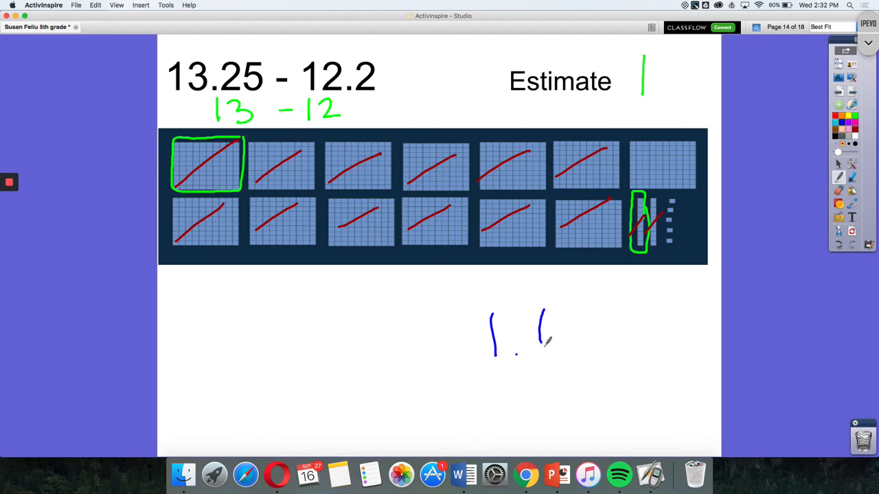
pyautogui.moveTo(542, 316); pyautogui.dragTo(597, 350)
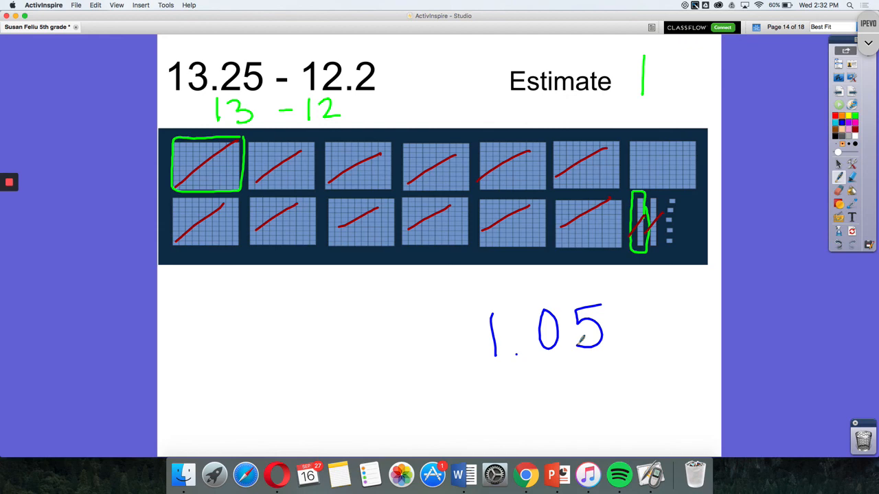
pyautogui.moveTo(484, 292); pyautogui.dragTo(624, 288)
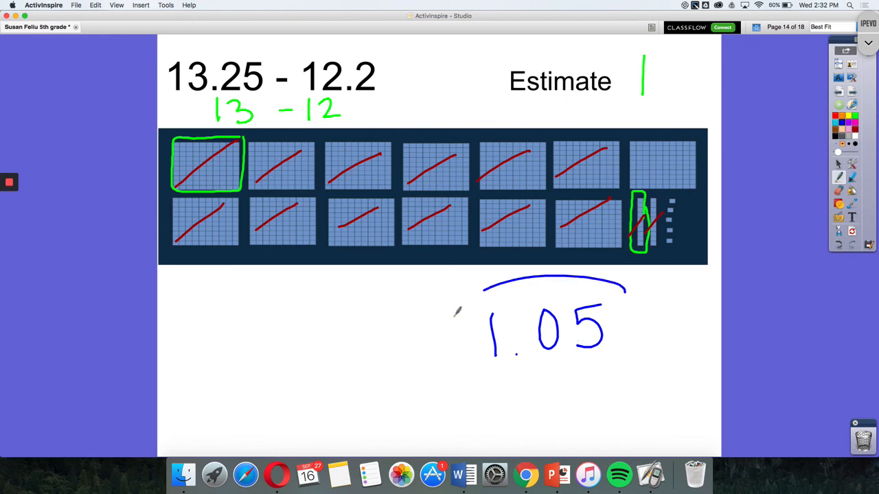